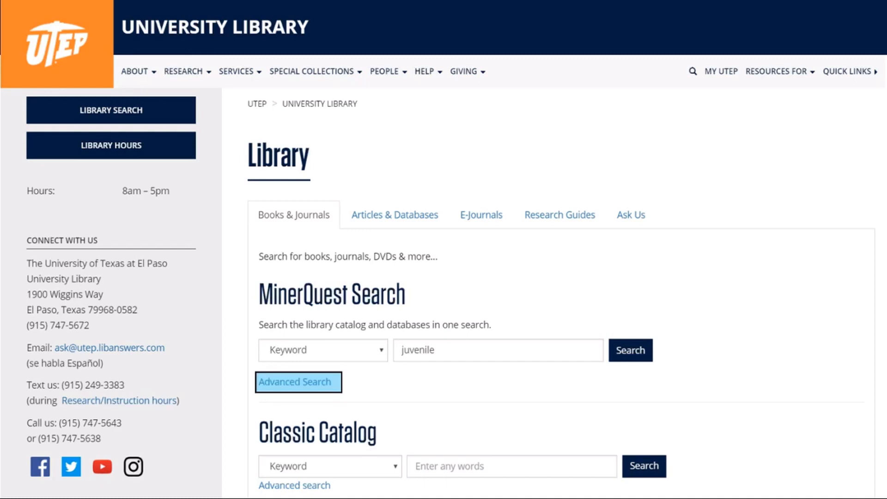
Step: Select 'juvenile' in the search box and open MinerQuest Advanced Search
{"action": "double_click", "coordinate": [418, 350]}
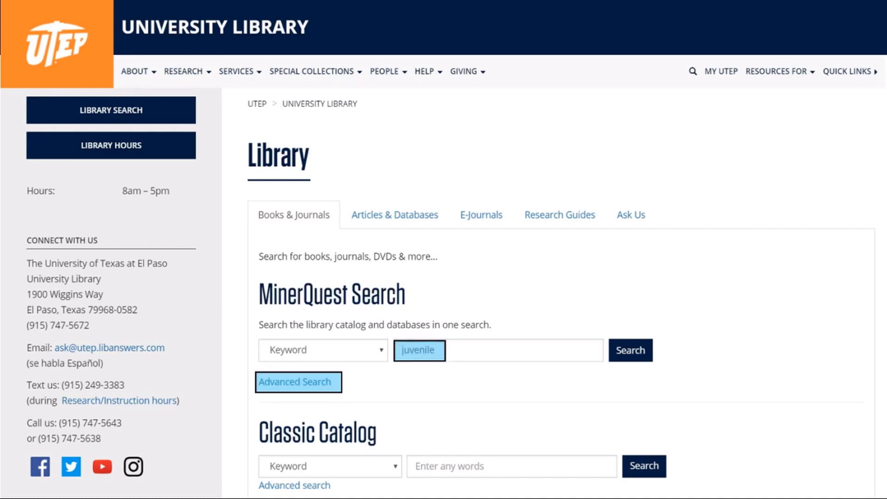
{"action": "left_click", "coordinate": [299, 382]}
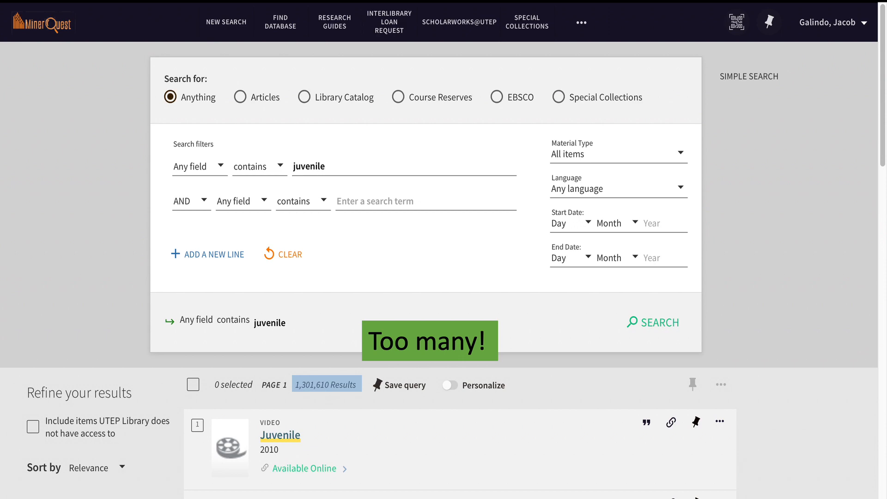
Step: Filter results to publication years 2010–2021 and article, journal and newspaper sources
{"action": "scroll", "scroll_direction": "down", "scroll_amount": 3}
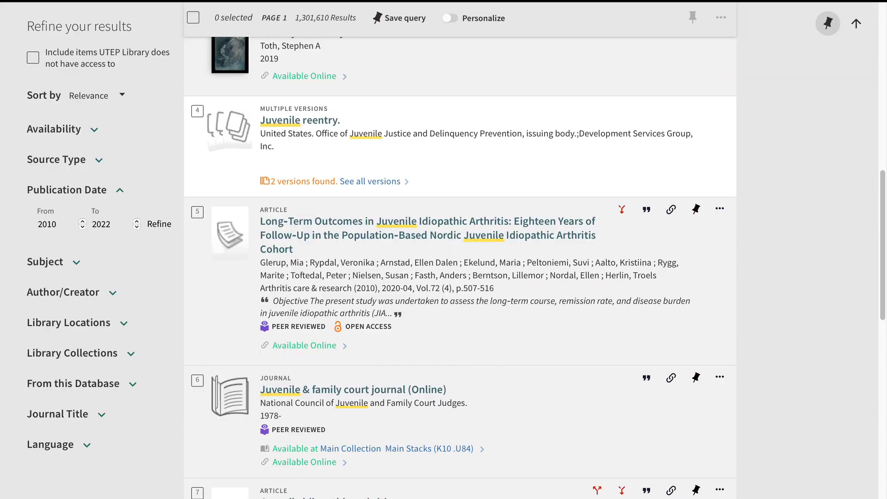
{"action": "mouse_move", "coordinate": [67, 190]}
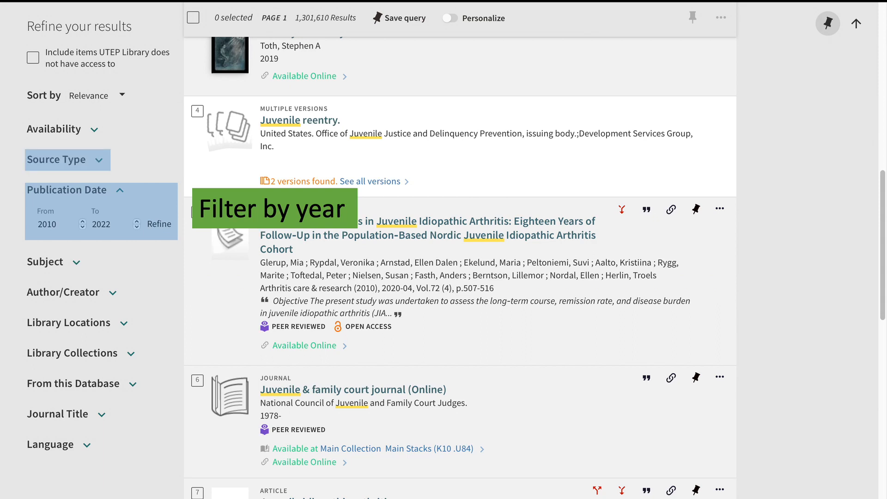
{"action": "left_click", "coordinate": [56, 159]}
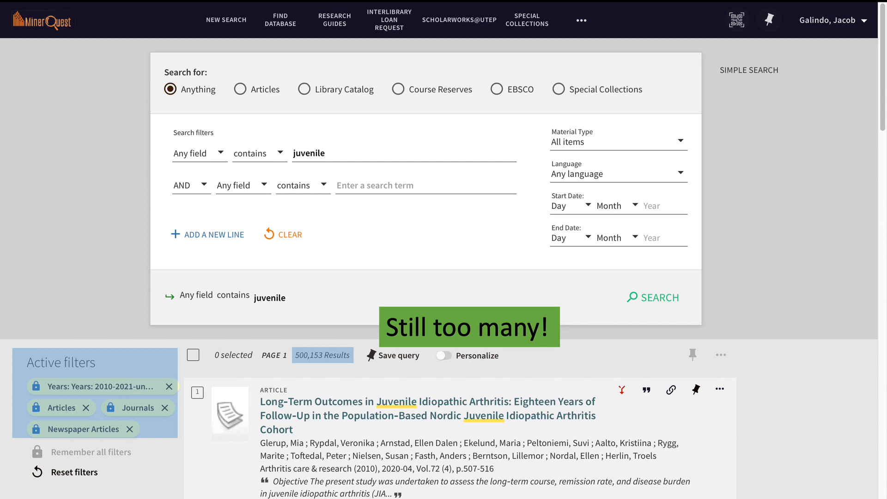
Step: Enter 'violent crime' as the second AND search term
{"action": "type", "text": "violent crime"}
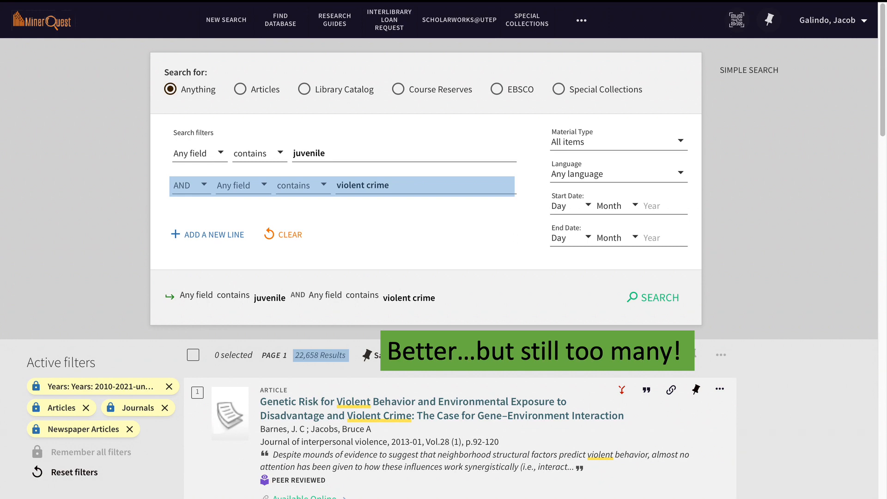
Step: Enter 'drug' on a new AND search line
{"action": "type", "text": "drug"}
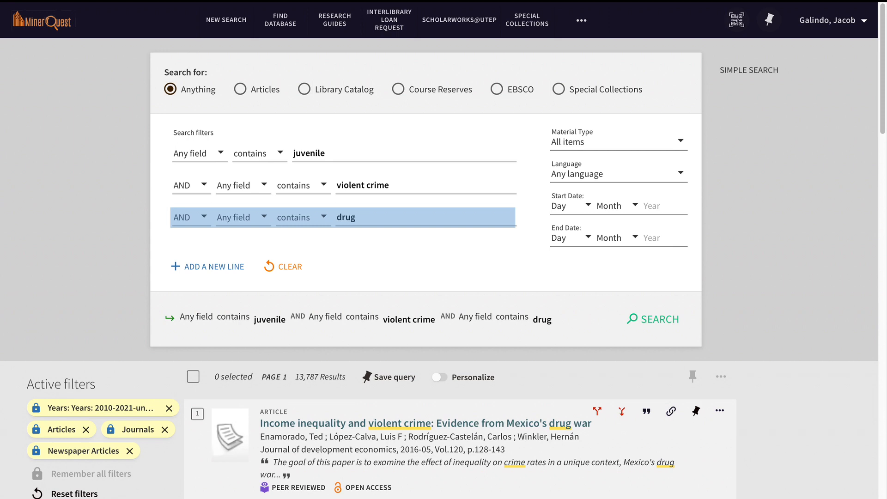